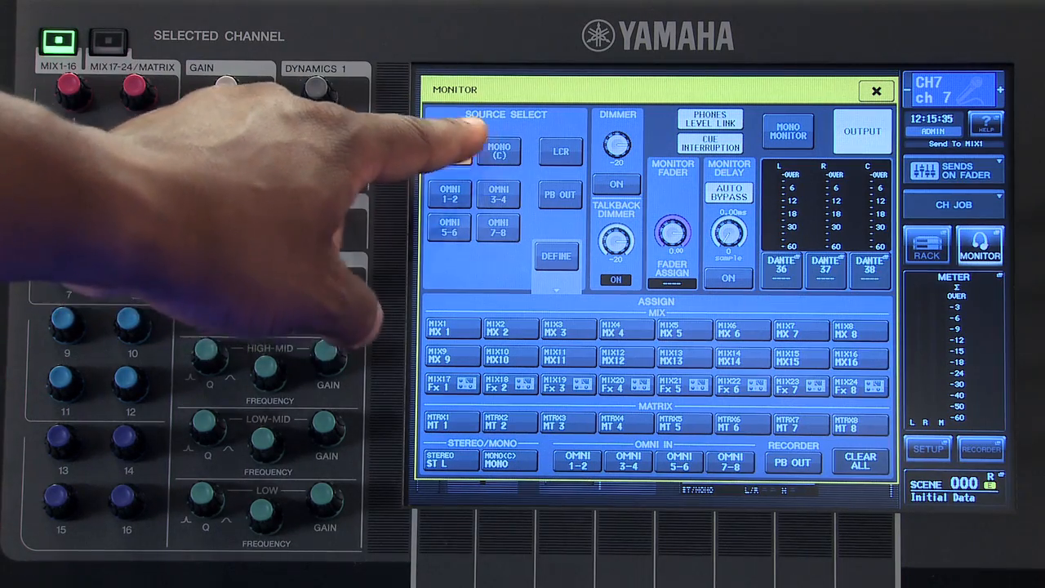
Step: Set the monitor source to Define and assign a mix bus as the monitored signal
{"action": "left_click", "coordinate": [448, 152]}
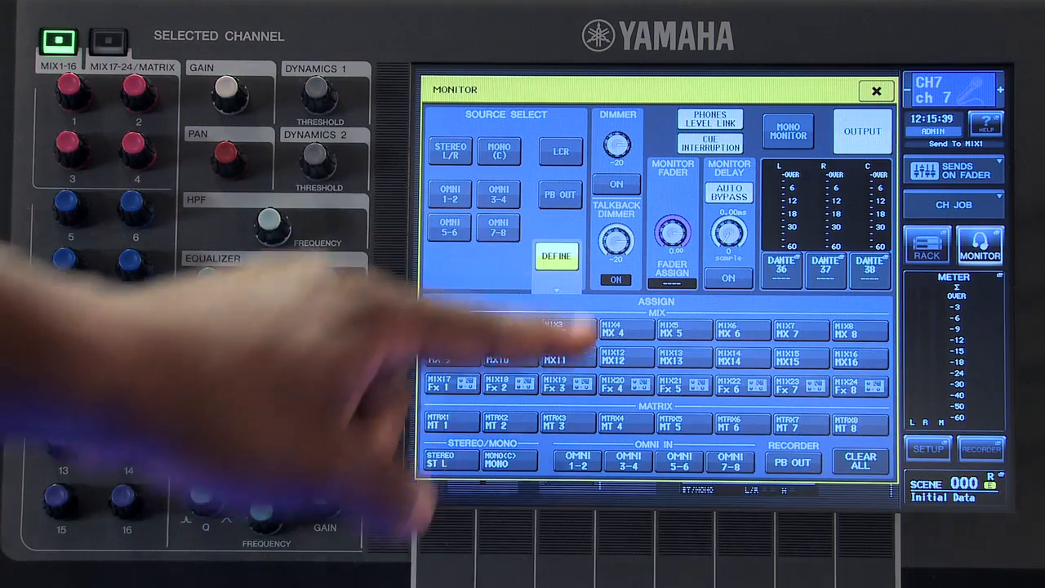
{"action": "left_click", "coordinate": [507, 330]}
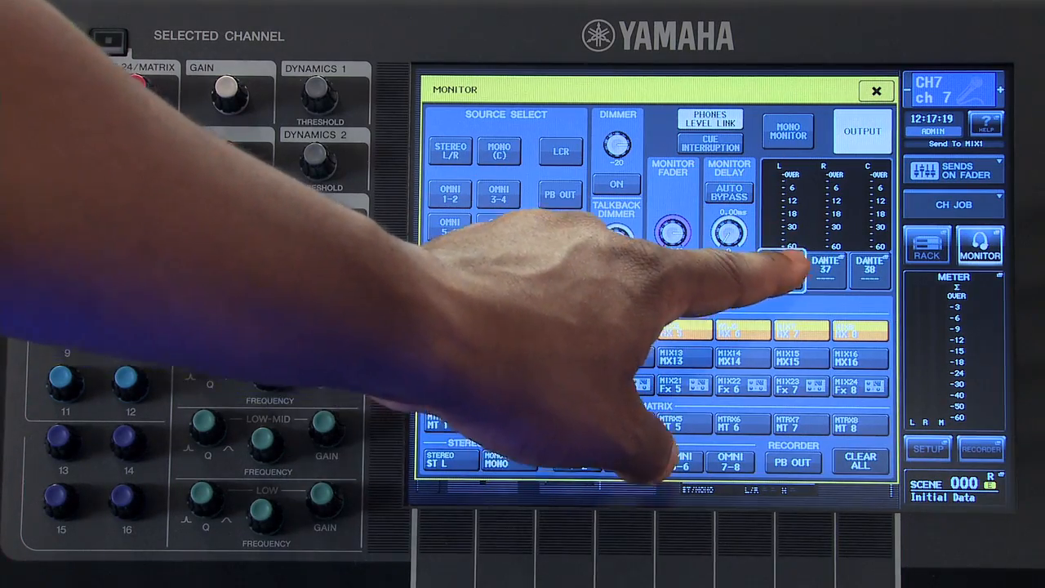
Step: Patch the monitor output to the Omni output and confirm replacing the existing patch
{"action": "left_click", "coordinate": [804, 274]}
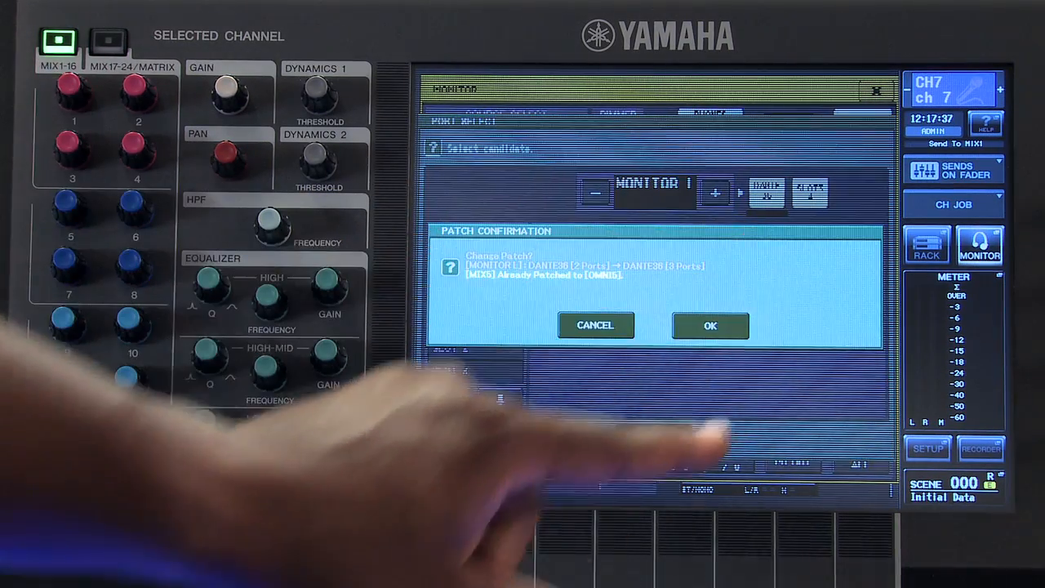
{"action": "left_click", "coordinate": [709, 325]}
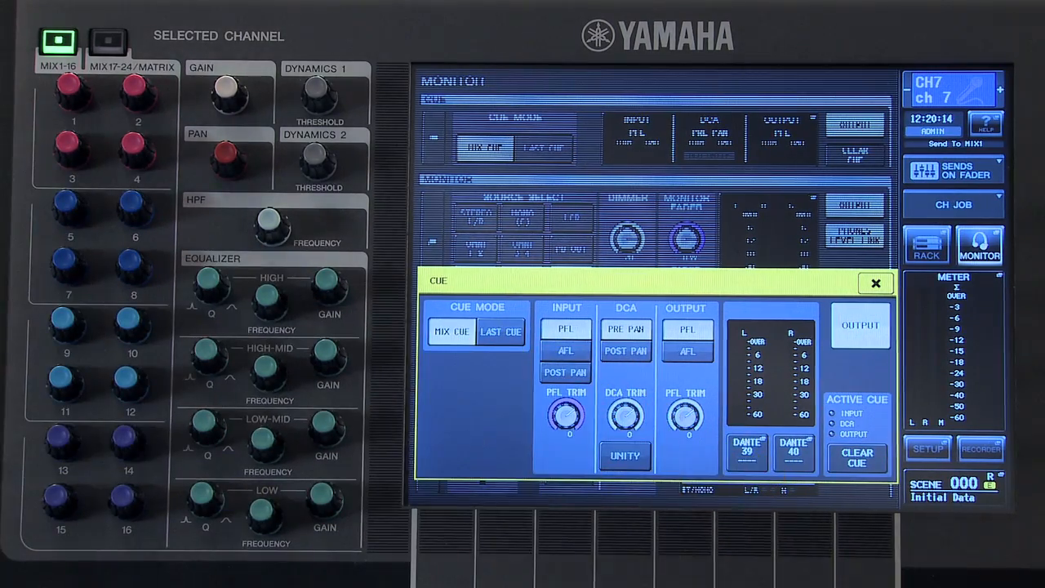
Step: Show the CUE popup with cue mode, PFL/AFL options and cue output
{"action": "left_click", "coordinate": [875, 284]}
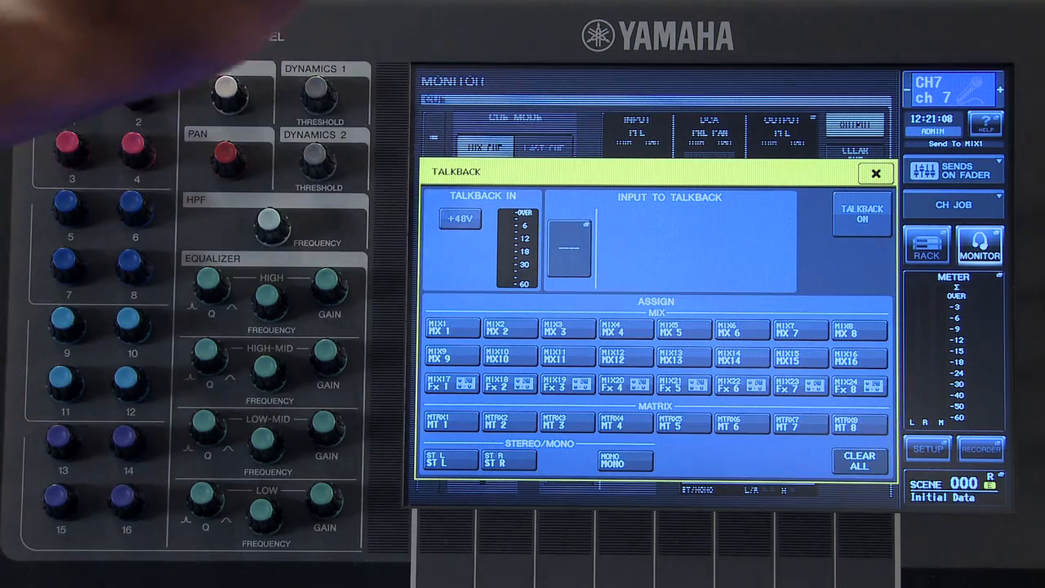
Step: Assign a Dante input port as the talkback input source
{"action": "left_click", "coordinate": [569, 245]}
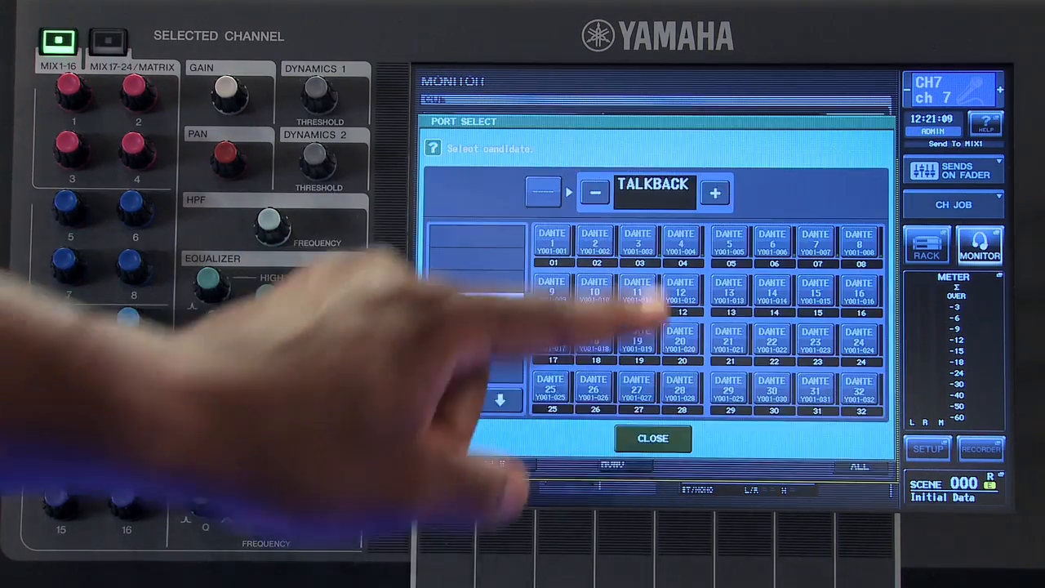
{"action": "left_click", "coordinate": [654, 438]}
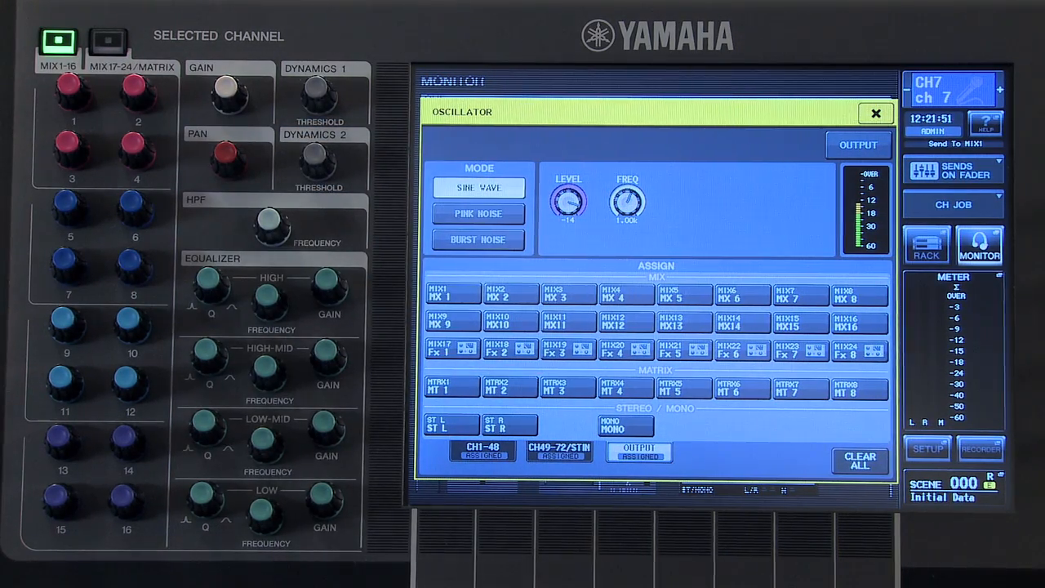
Step: Switch the oscillator mode through pink noise to burst noise
{"action": "left_click", "coordinate": [477, 212]}
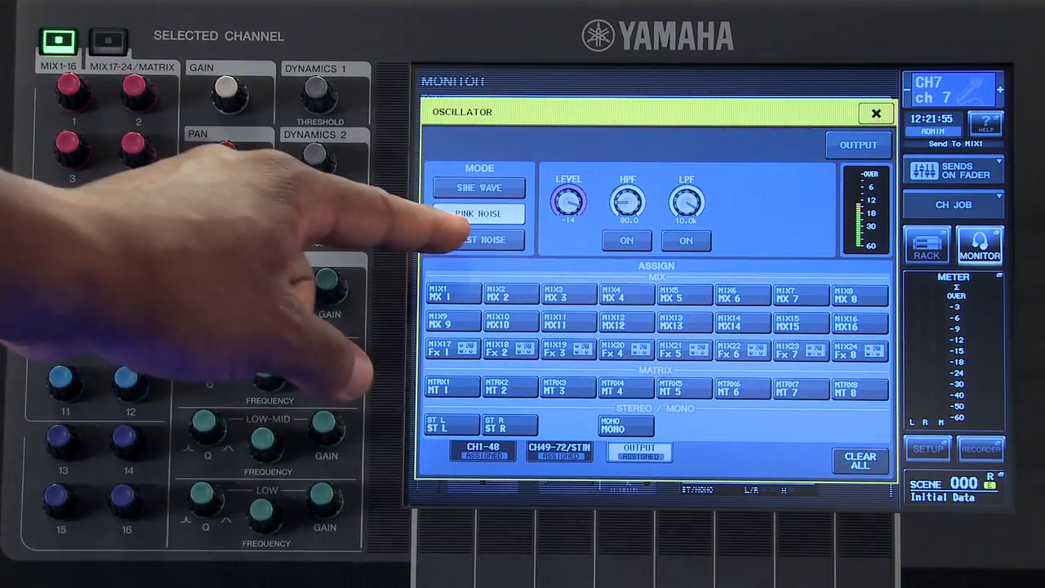
{"action": "left_click", "coordinate": [478, 239]}
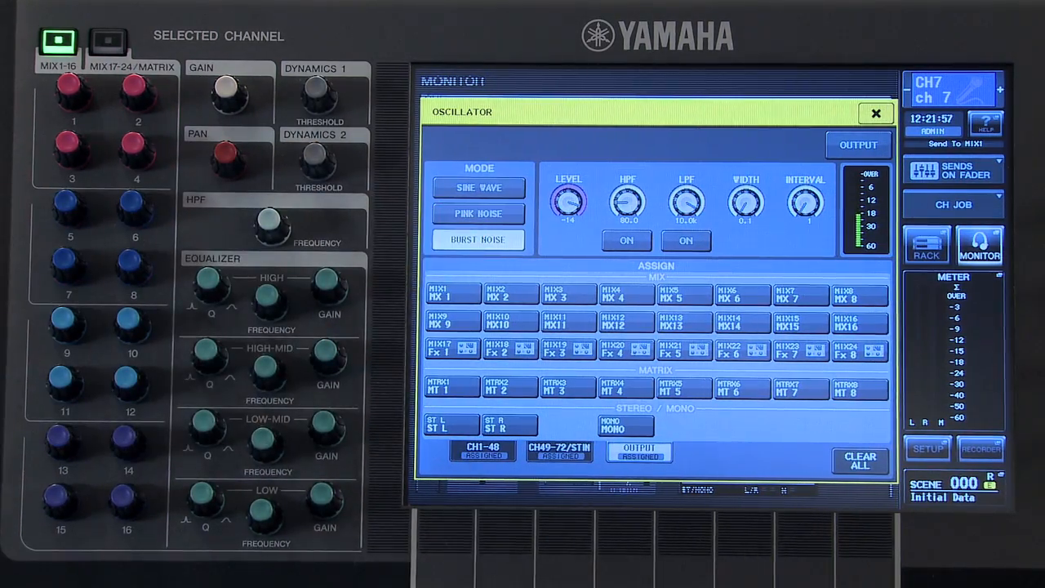